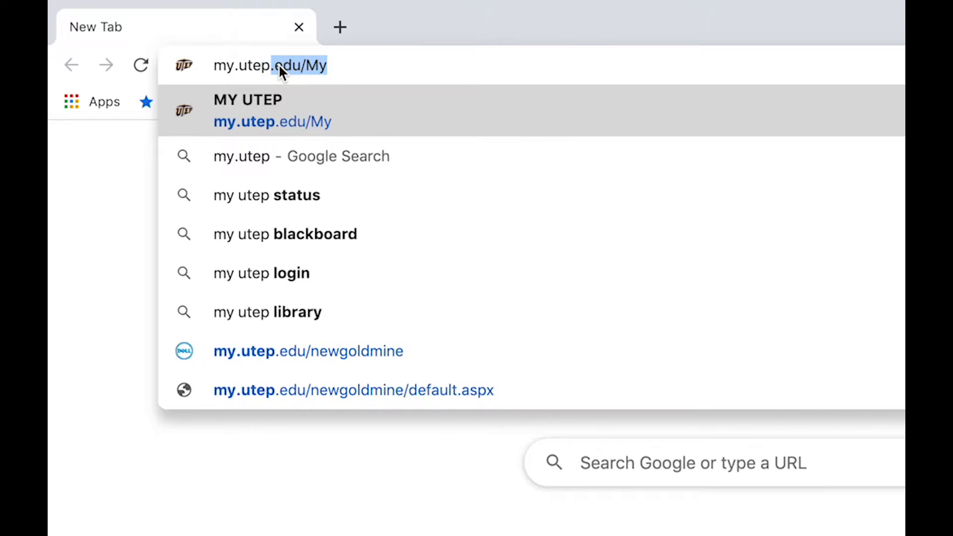
- Reach the UTEP Single Sign On login for Goldmine with credentials filled in
type("edu/My")
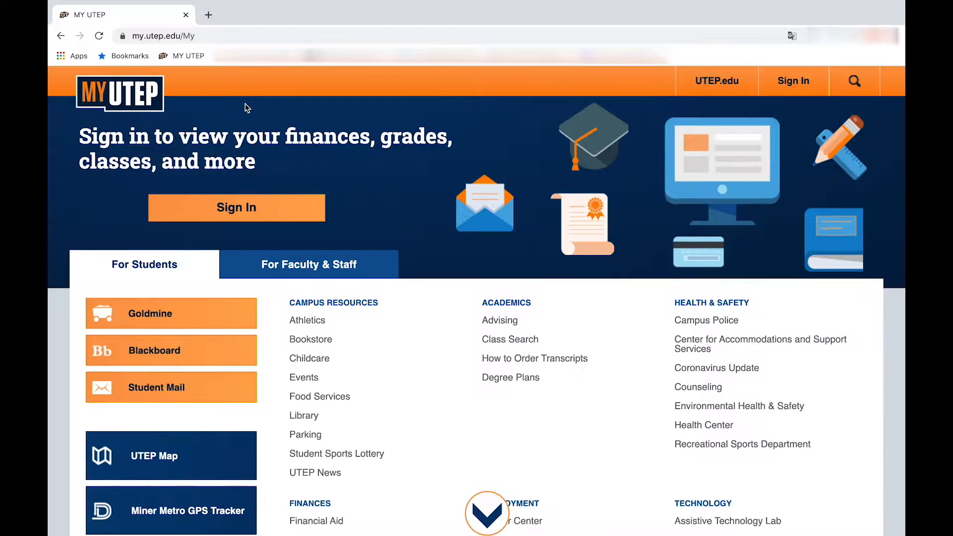
left_click(236, 207)
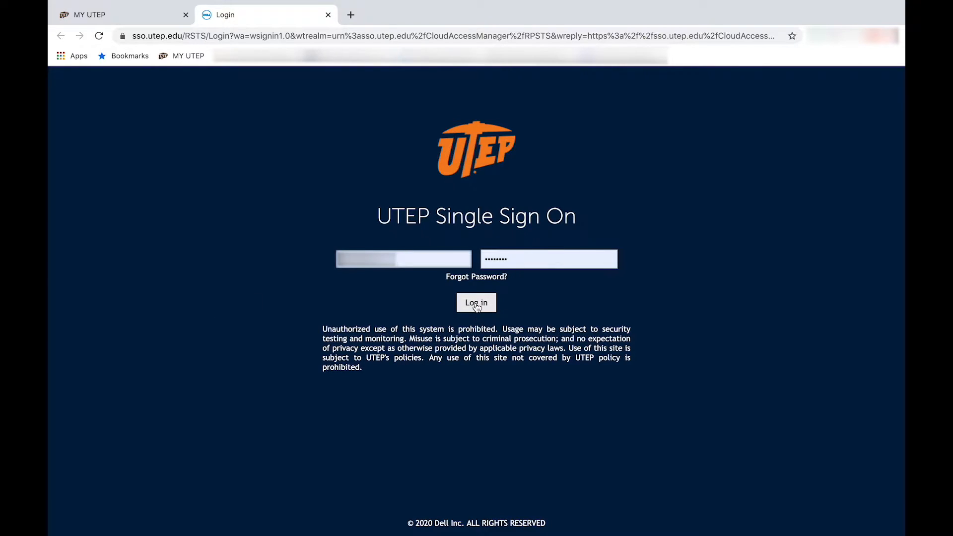
- Sign in, then submit Student Records > Degree Evaluation for the Fall 2020 term
left_click(476, 303)
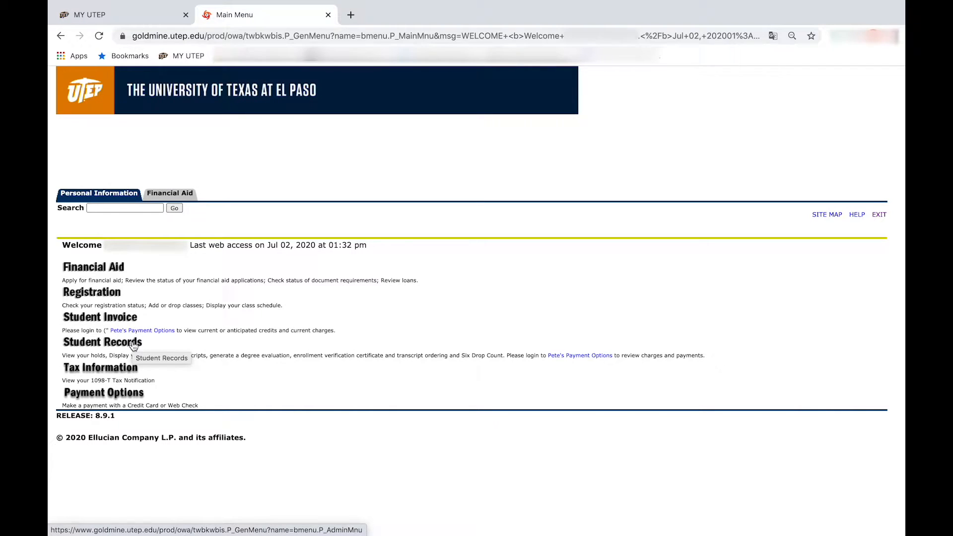
left_click(102, 341)
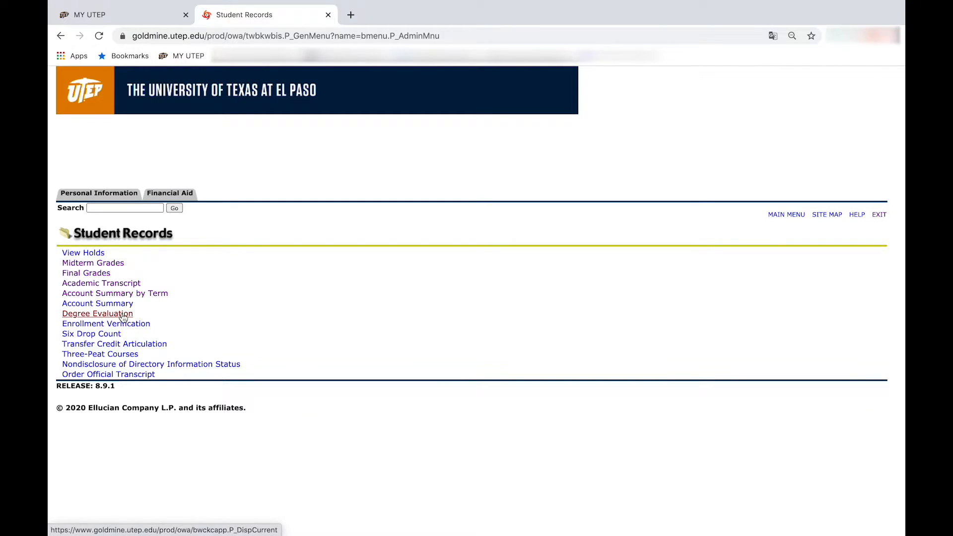
left_click(97, 313)
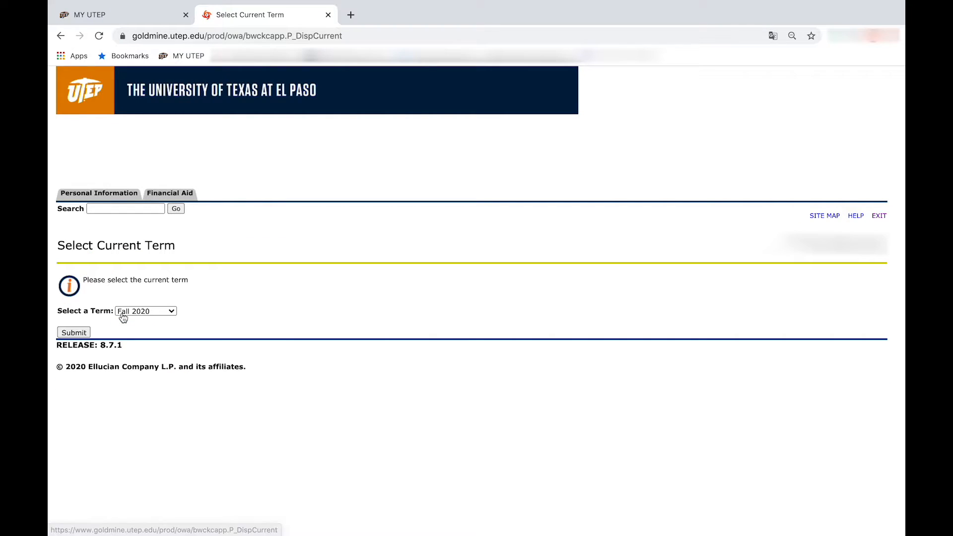
left_click(145, 311)
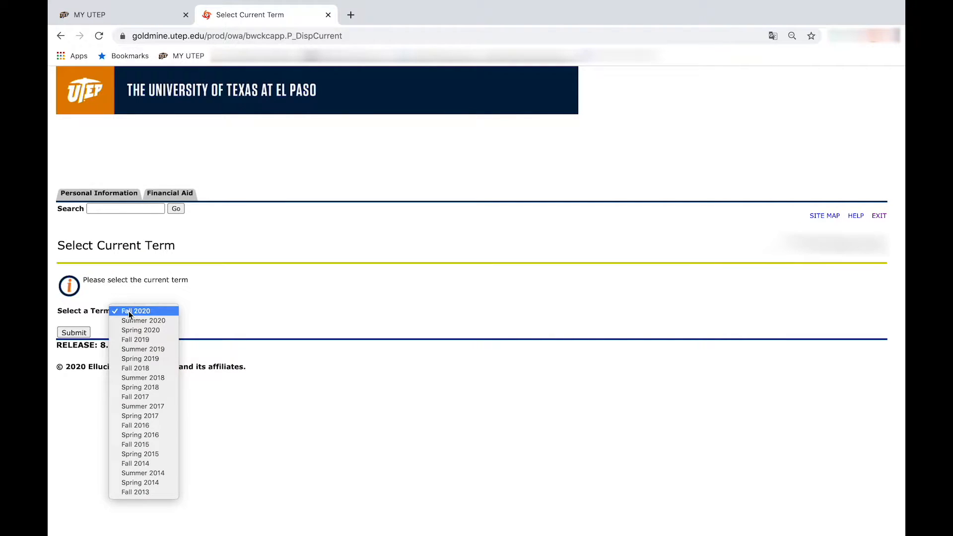
left_click(135, 311)
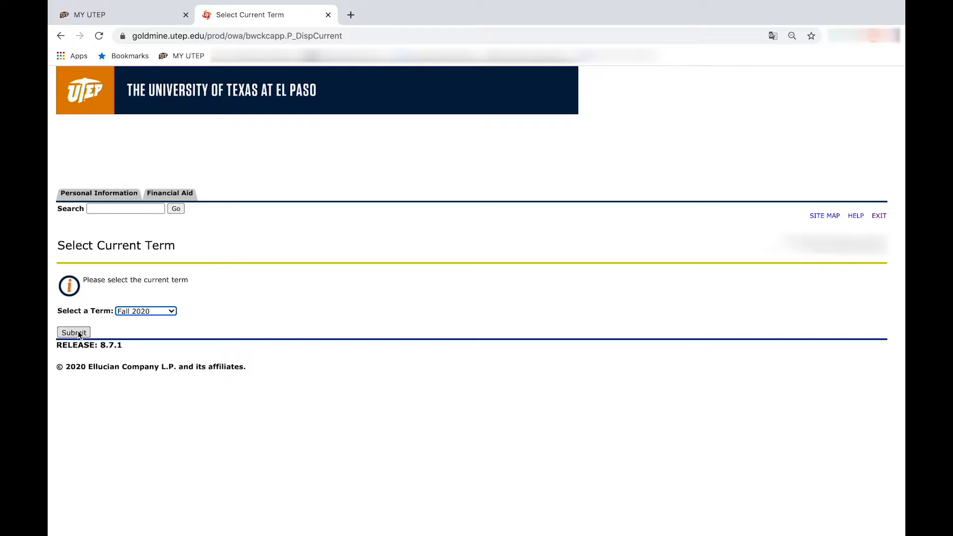
left_click(72, 333)
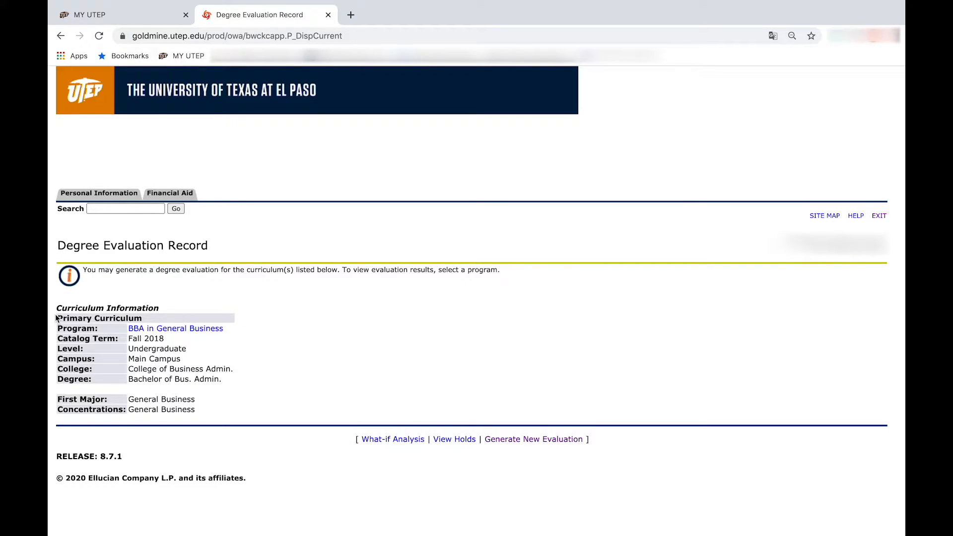
- Generate a new evaluation request for BBA in General Business, term Fall 2020
double_click(108, 307)
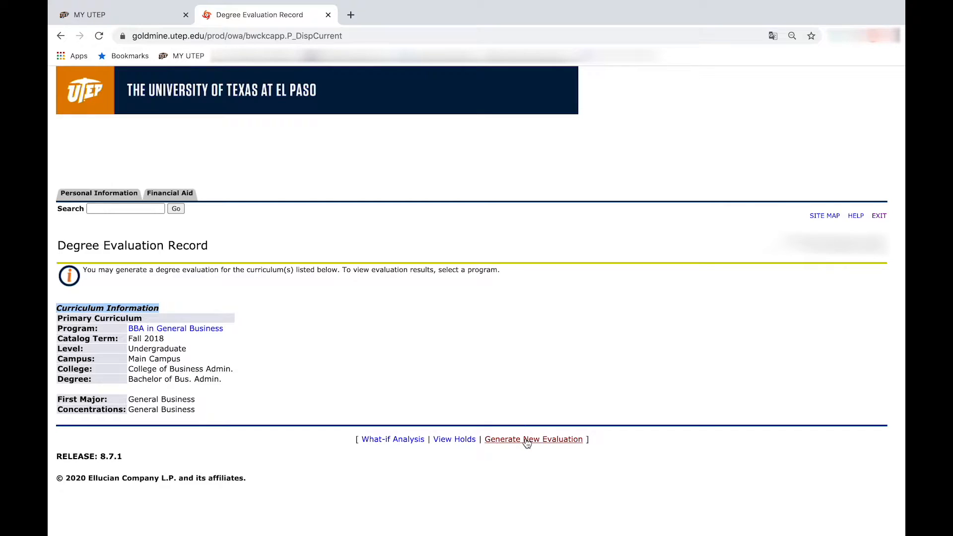
mouse_move(534, 438)
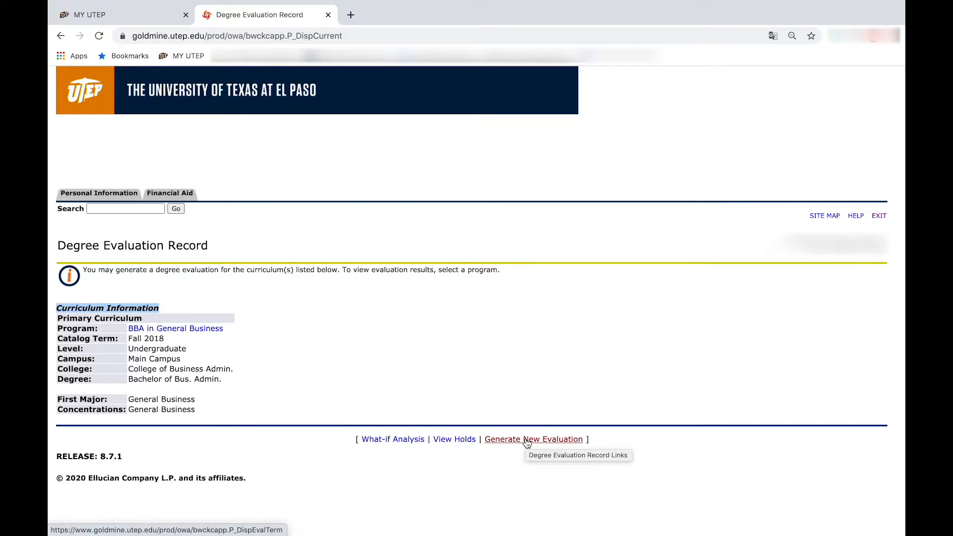
left_click(532, 439)
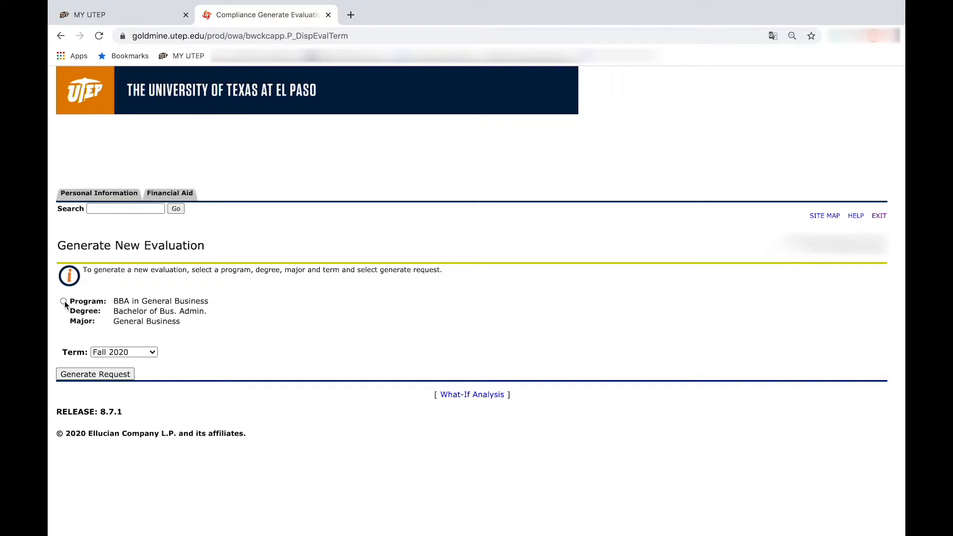
left_click(64, 303)
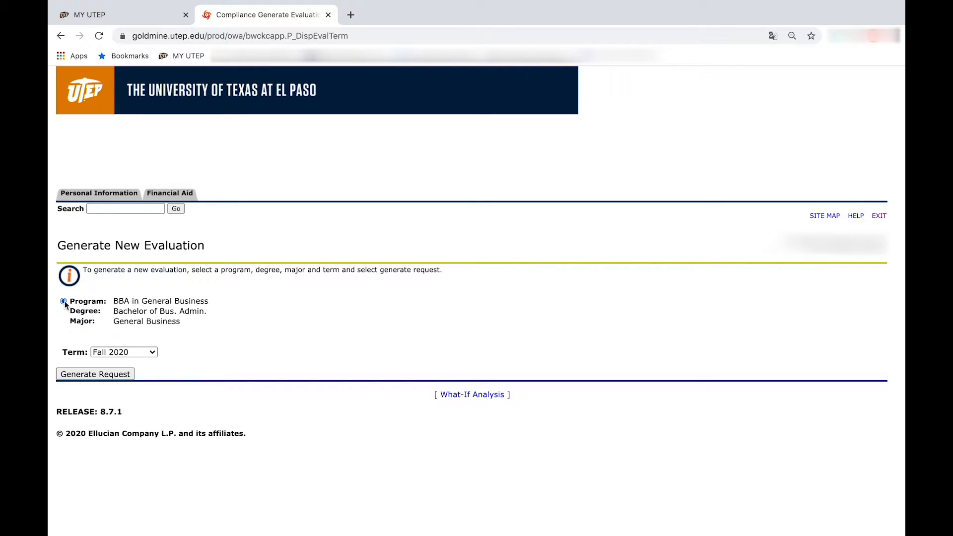
left_click(123, 351)
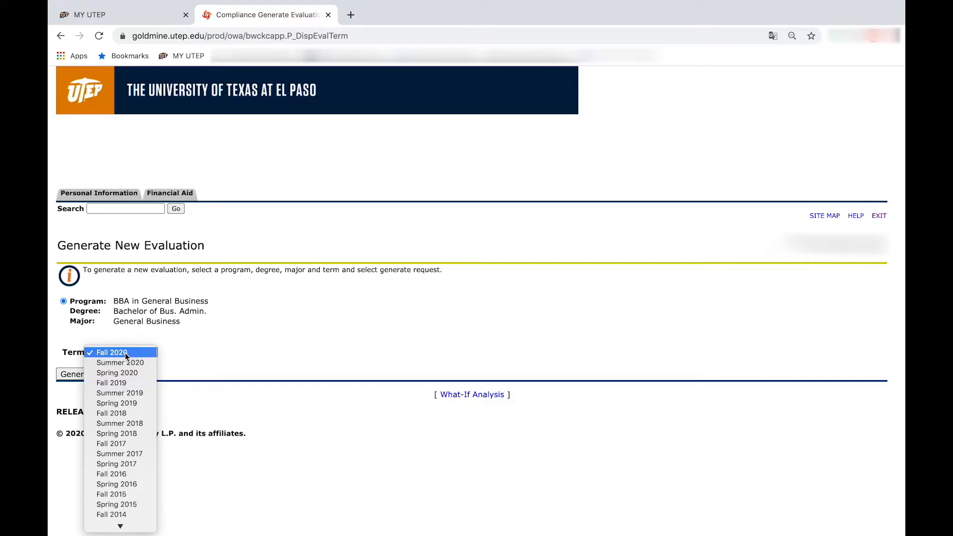
left_click(110, 351)
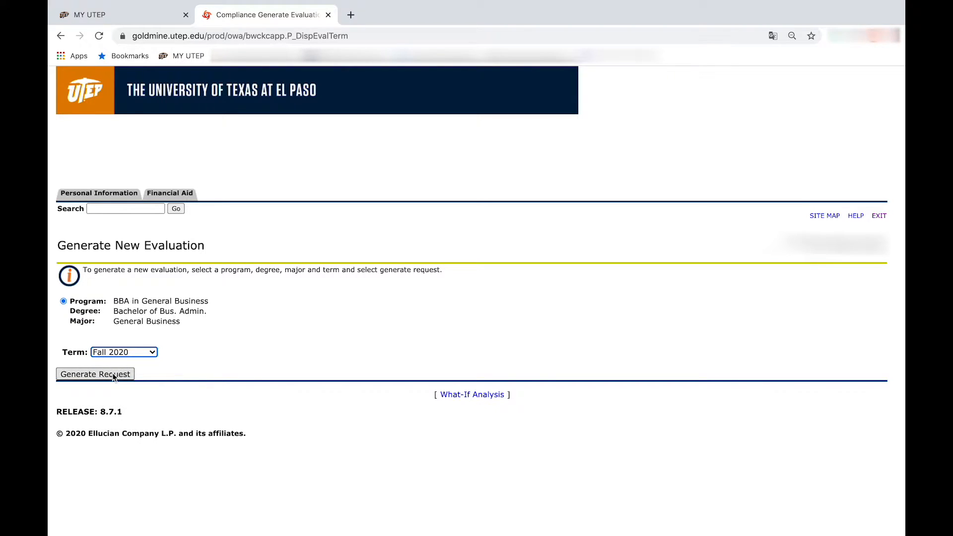
left_click(95, 374)
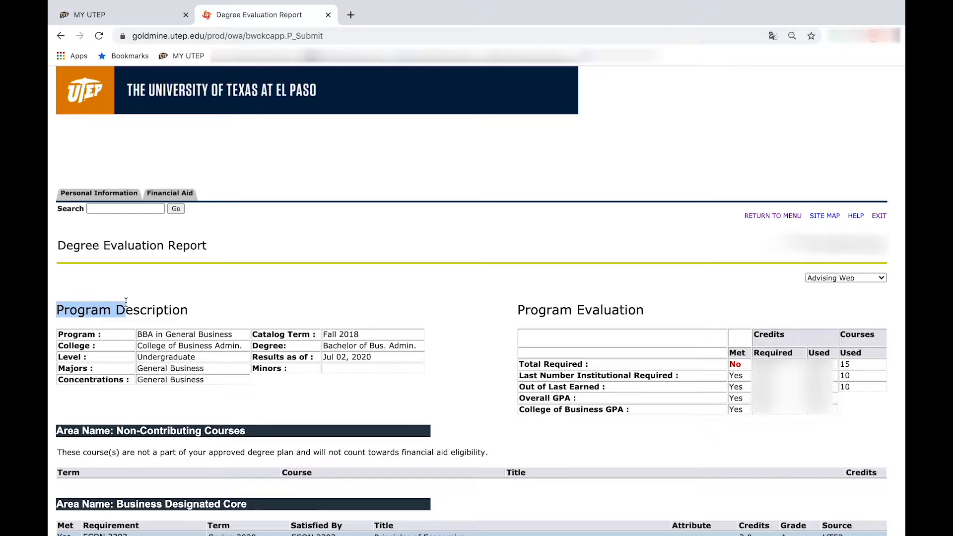
- Scroll through the report's requirement sections and return to the Main Menu
double_click(121, 310)
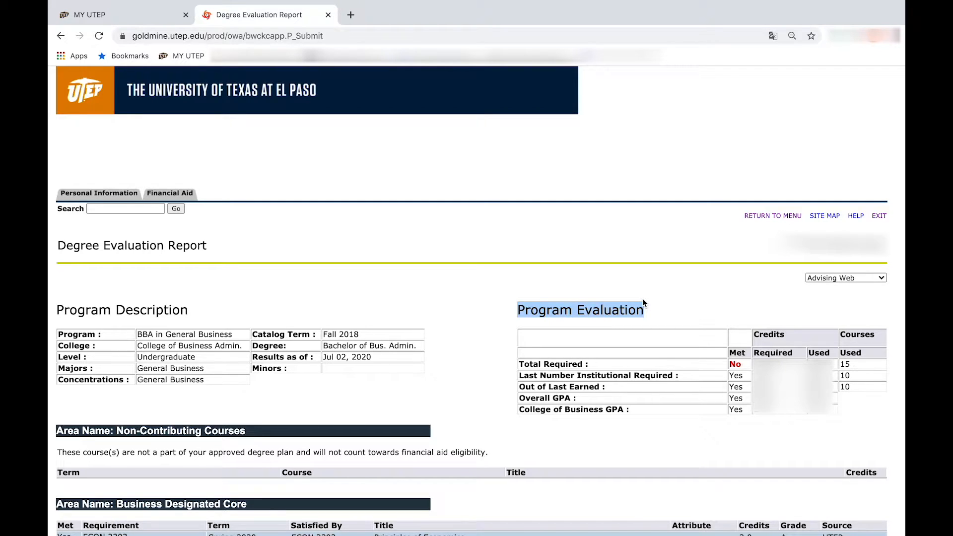
mouse_move(474, 405)
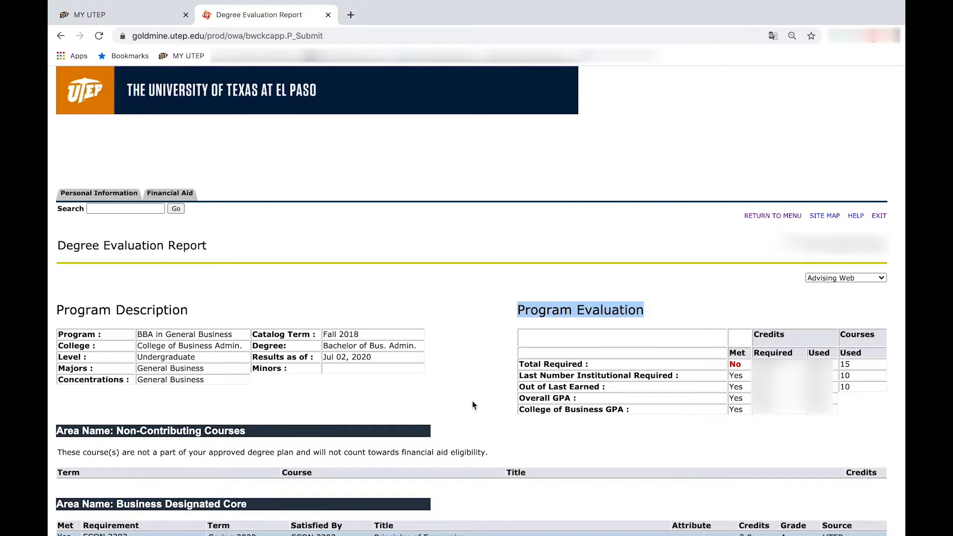
scroll("down", 3)
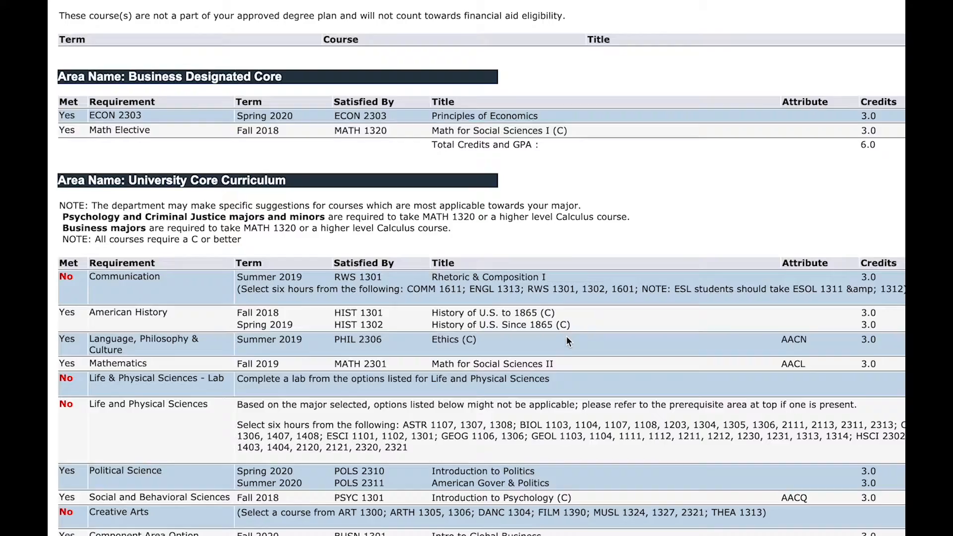
scroll("down", 3)
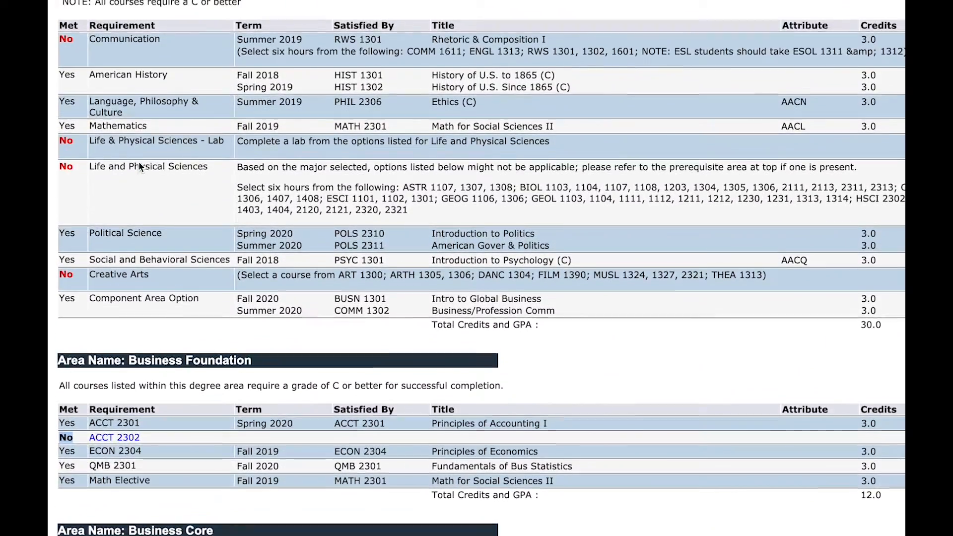
scroll("up", 3)
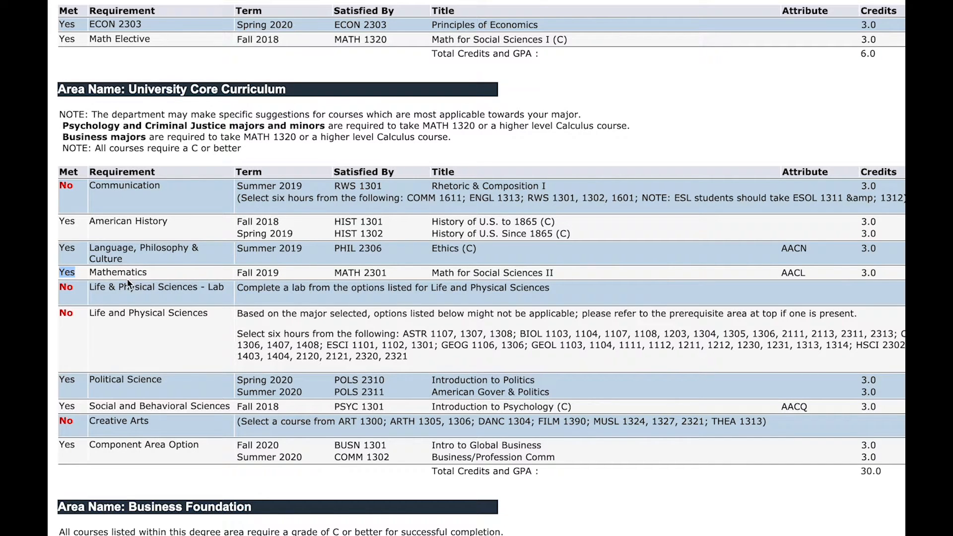
mouse_move(166, 297)
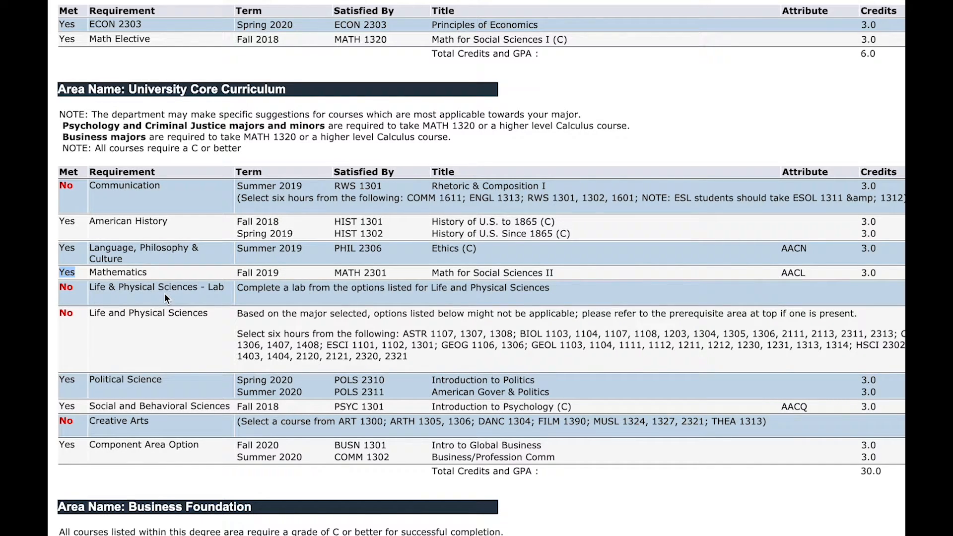
left_click(261, 15)
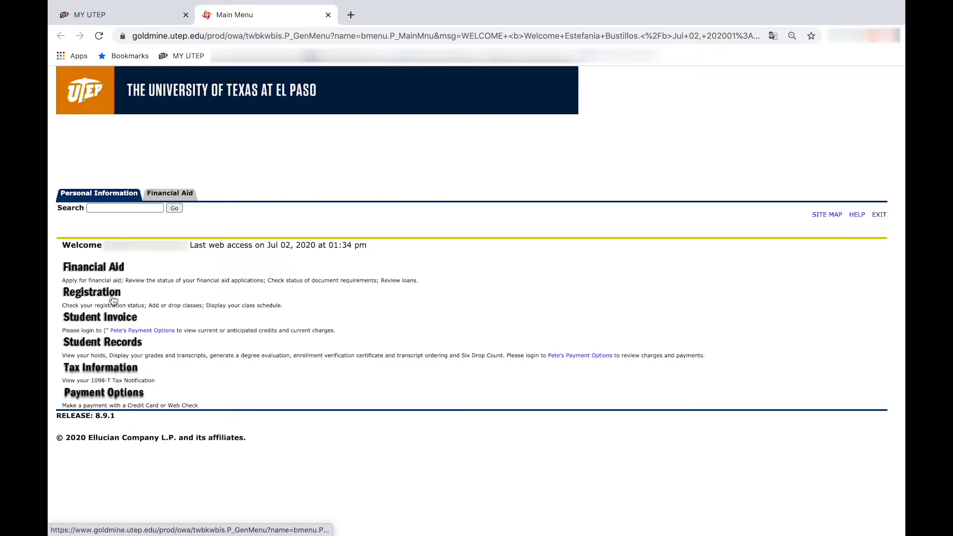
- Enter Add/Drop Classes for Fall 2020 and start a Class Search
left_click(91, 291)
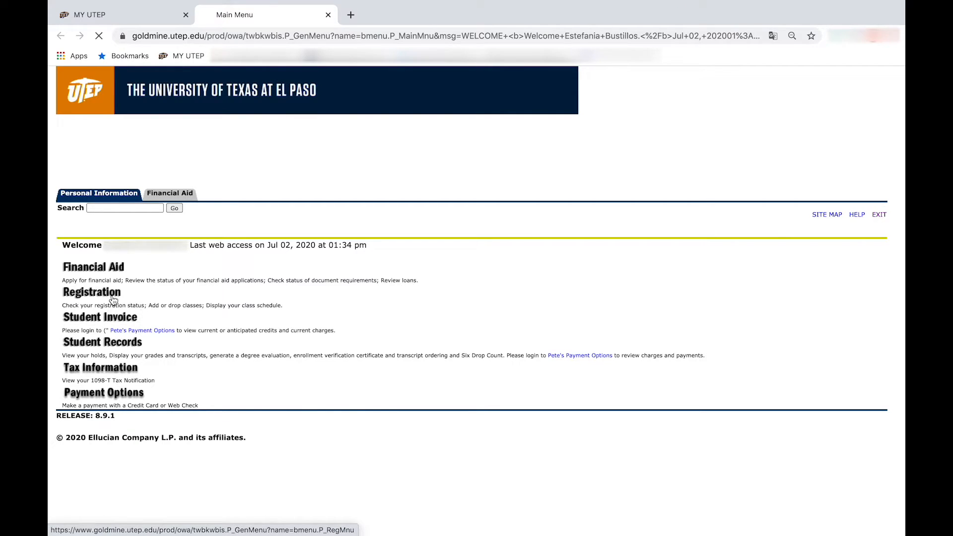
left_click(91, 292)
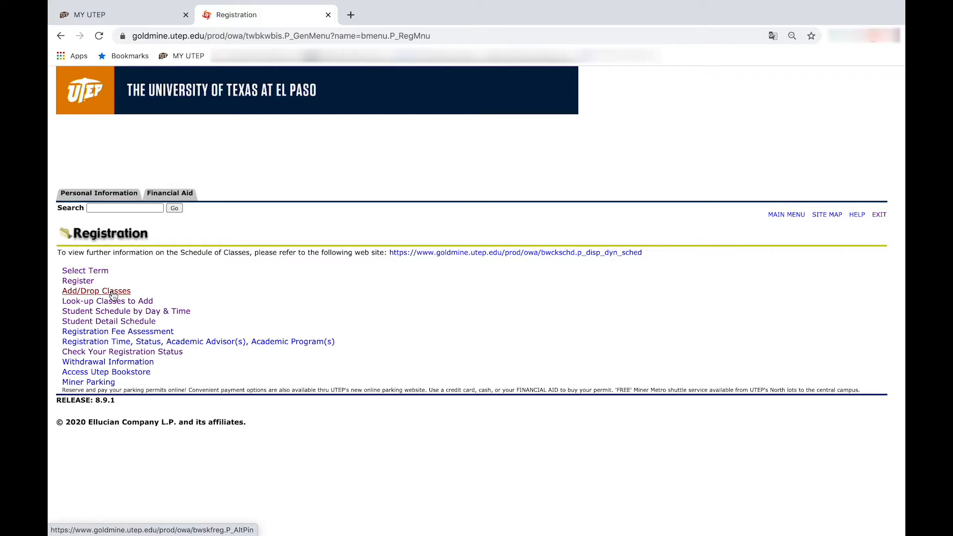
left_click(85, 270)
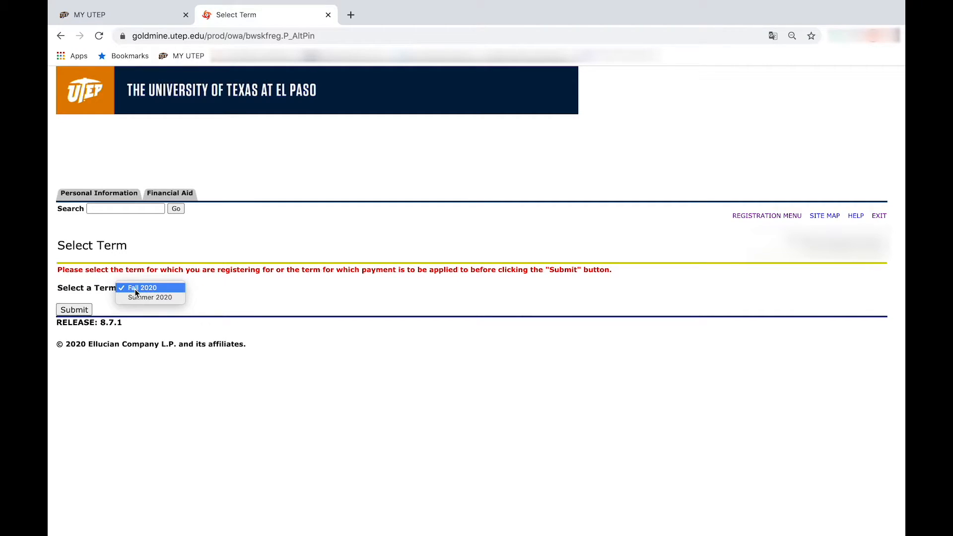
left_click(141, 288)
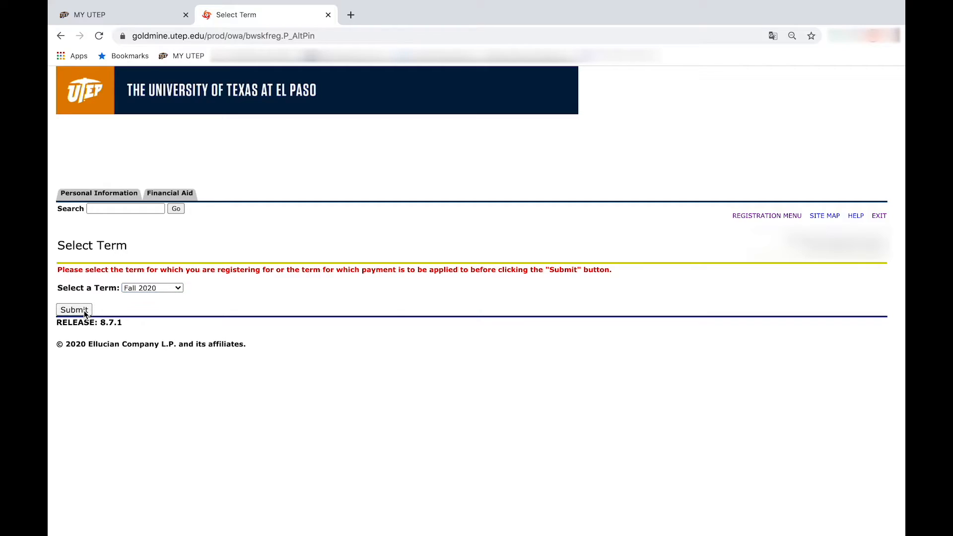
left_click(74, 309)
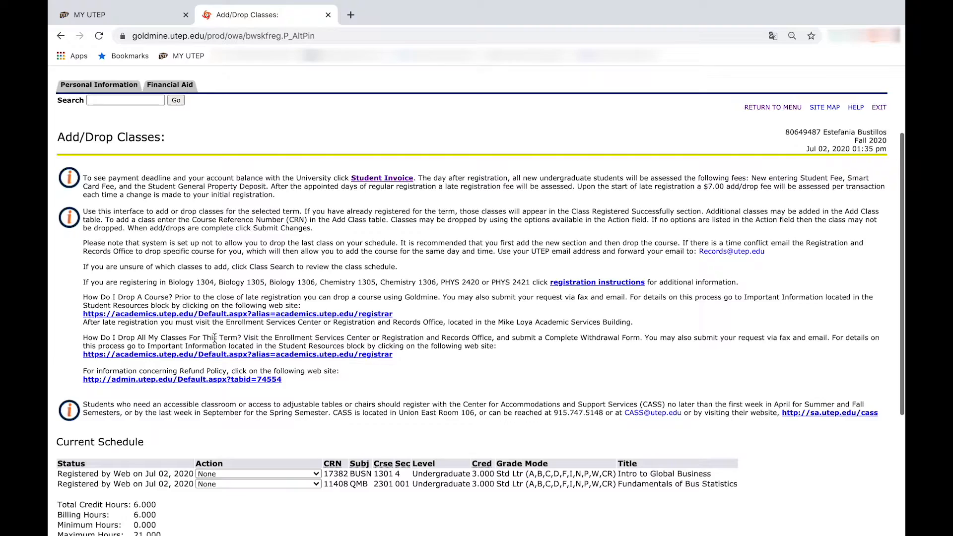
scroll("down", 3)
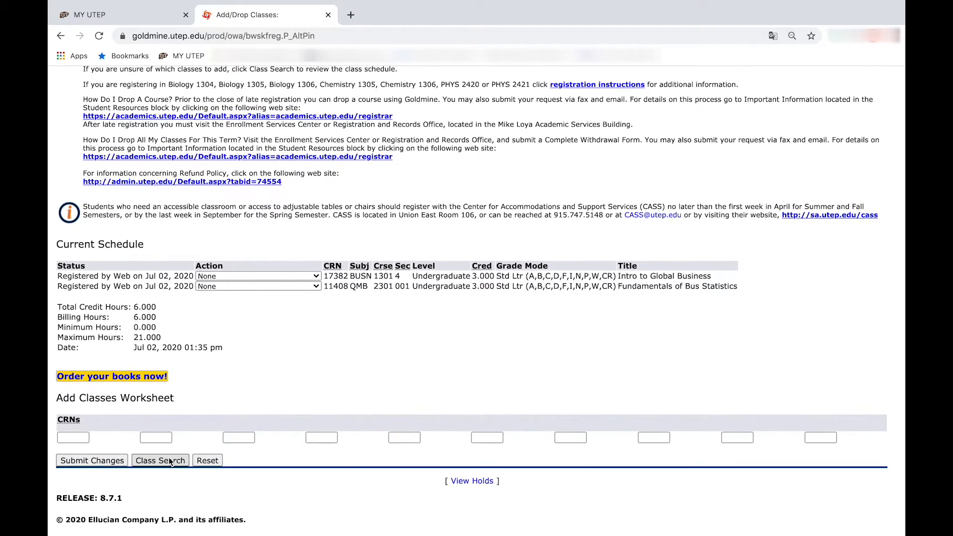
left_click(160, 459)
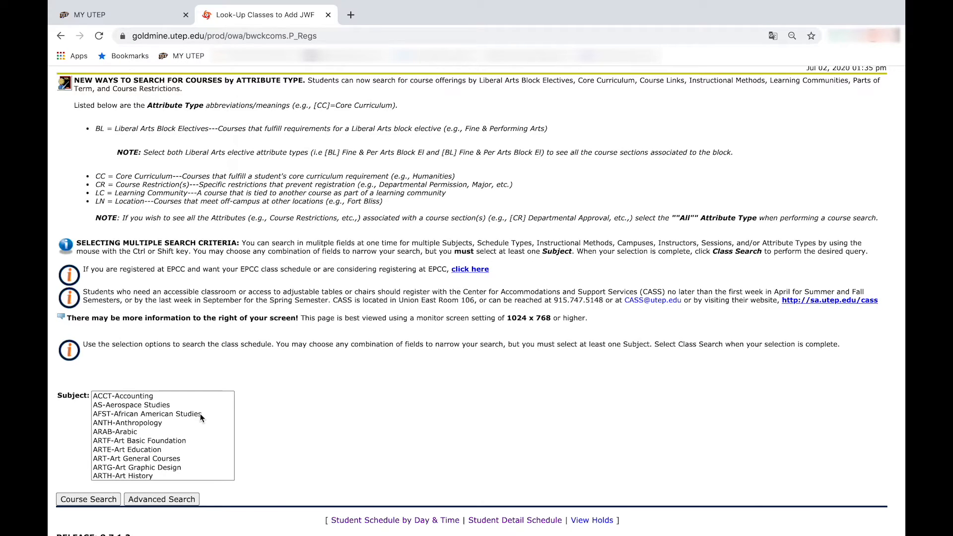
- Search ACCT-Accounting courses, pick ACCT 2302 section 07 (CRN 12191) and register
left_click(123, 396)
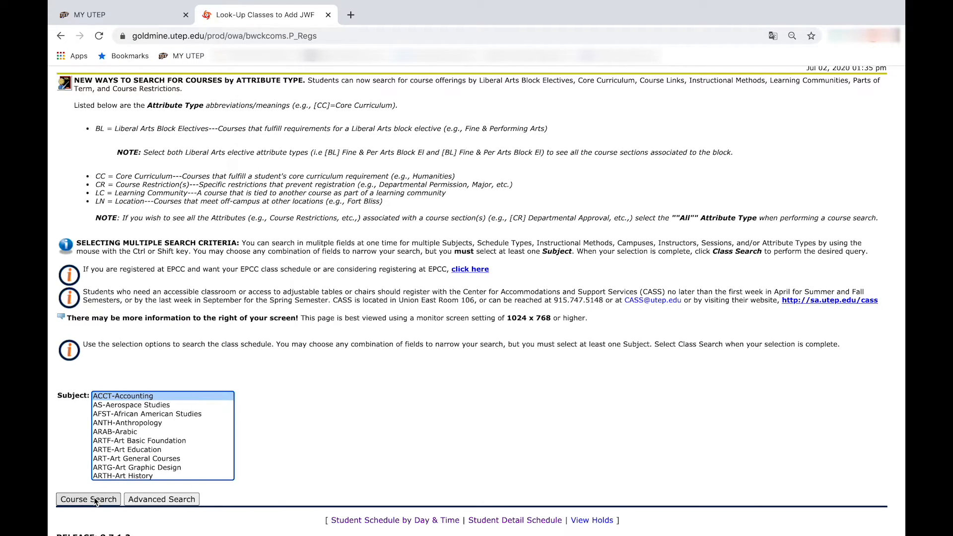
left_click(87, 499)
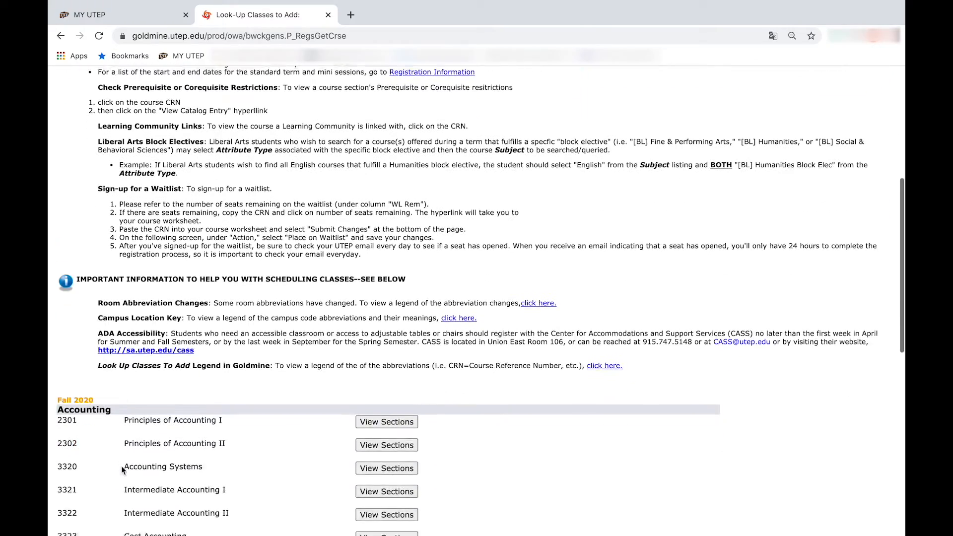
scroll("down", 3)
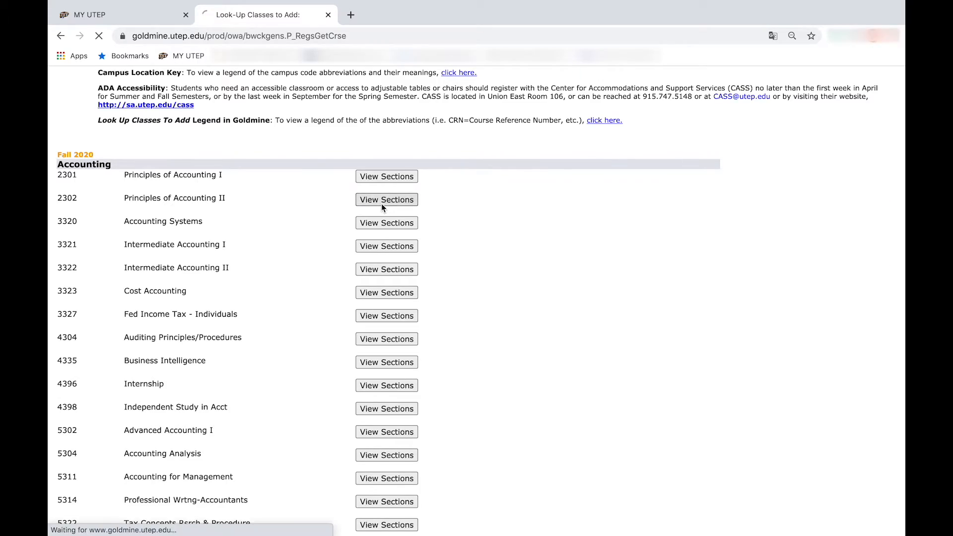
left_click(386, 199)
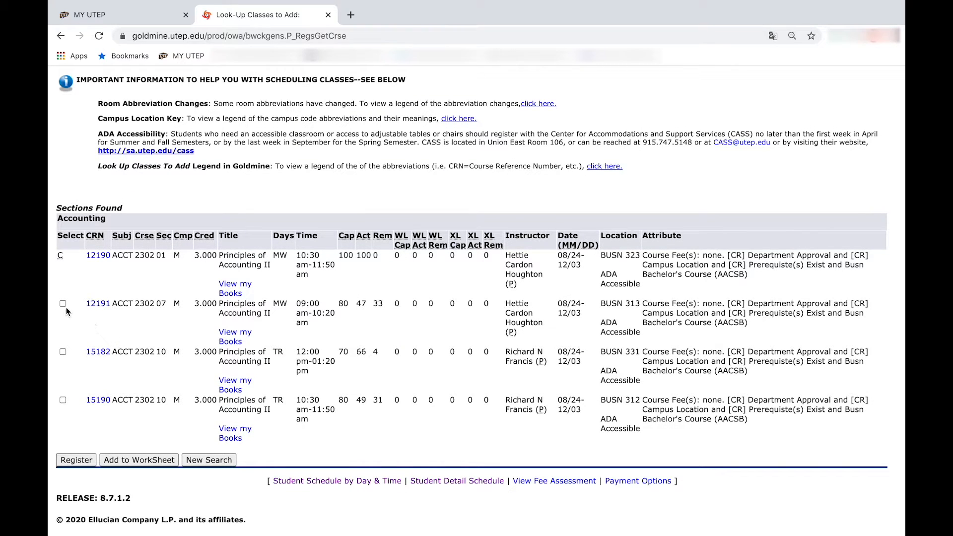
left_click(63, 303)
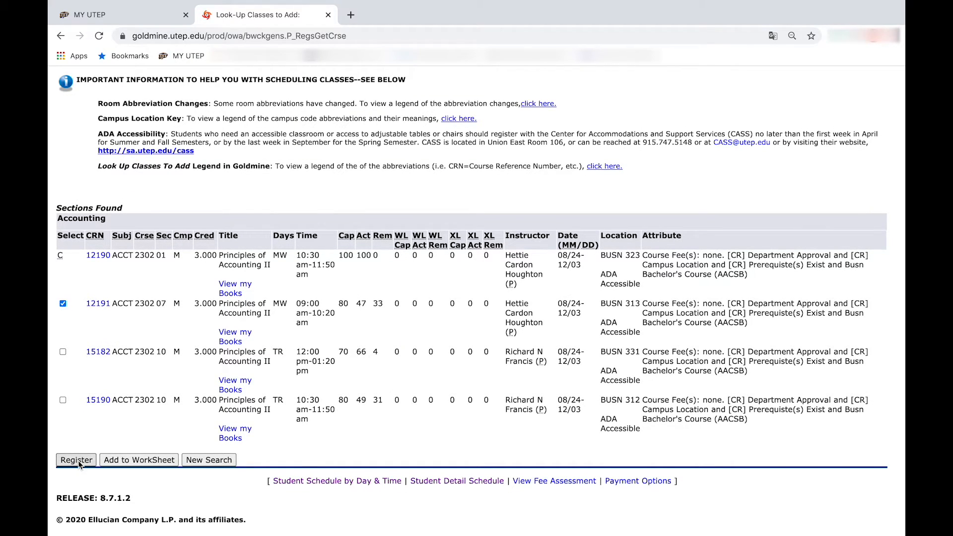
left_click(76, 459)
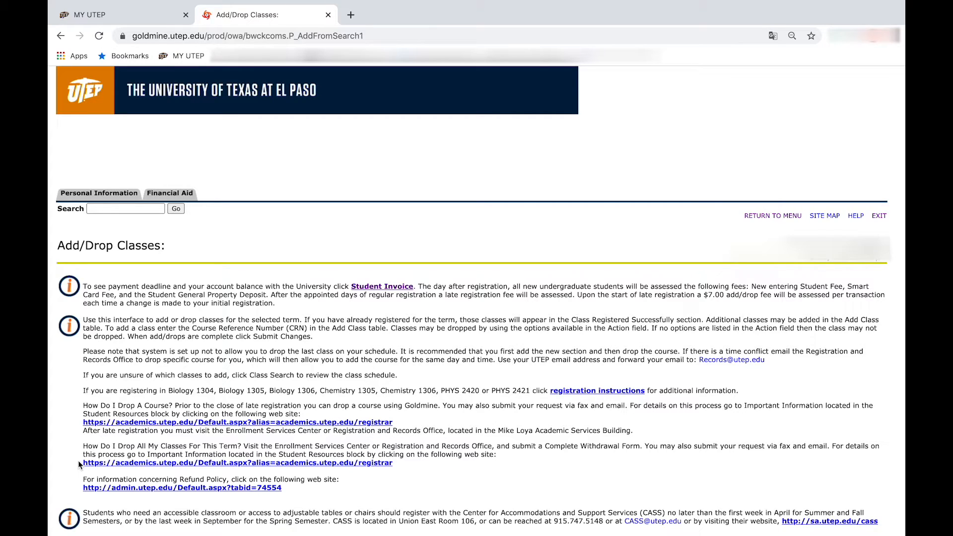
- Leave Intro to Global Business unchanged, set CRN 12191 to Course Drop (WEB) and submit
scroll("down", 3)
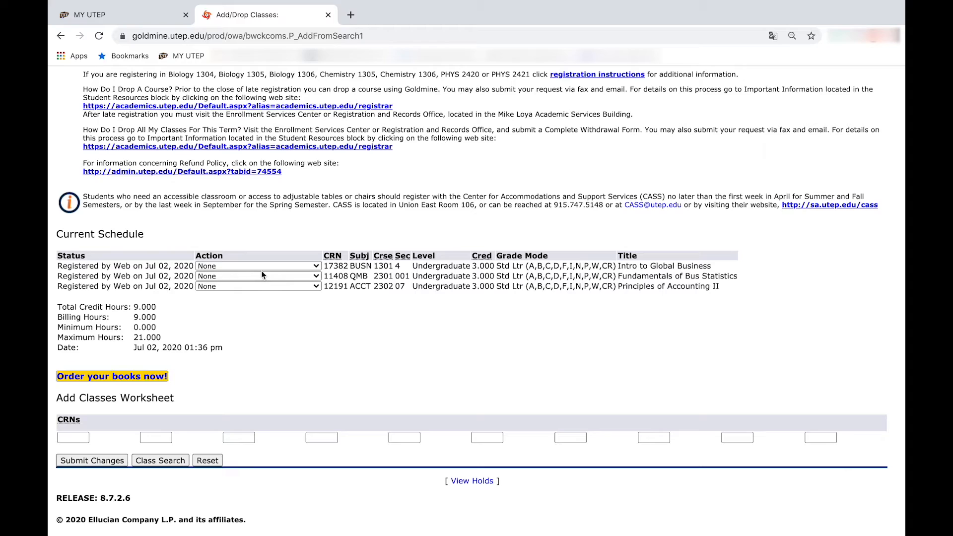
left_click(256, 266)
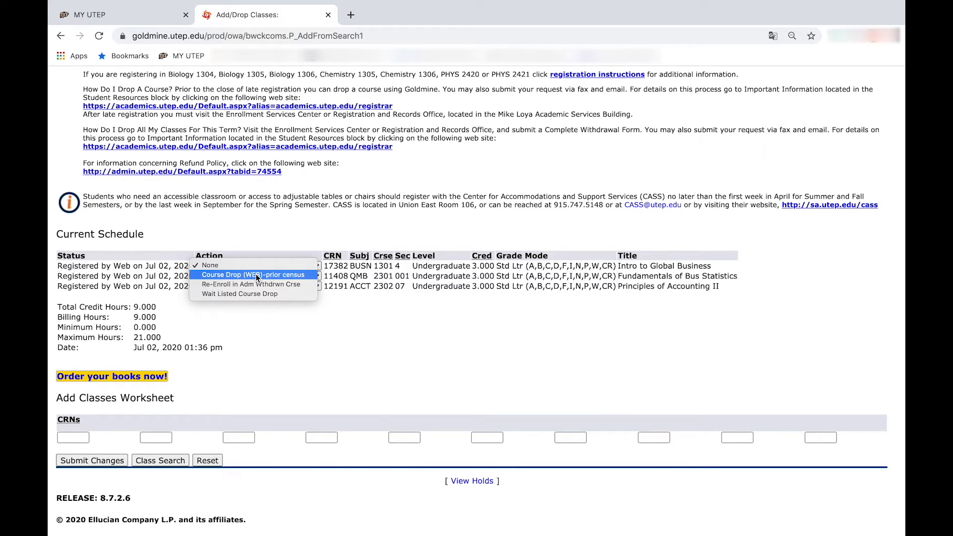
left_click(210, 265)
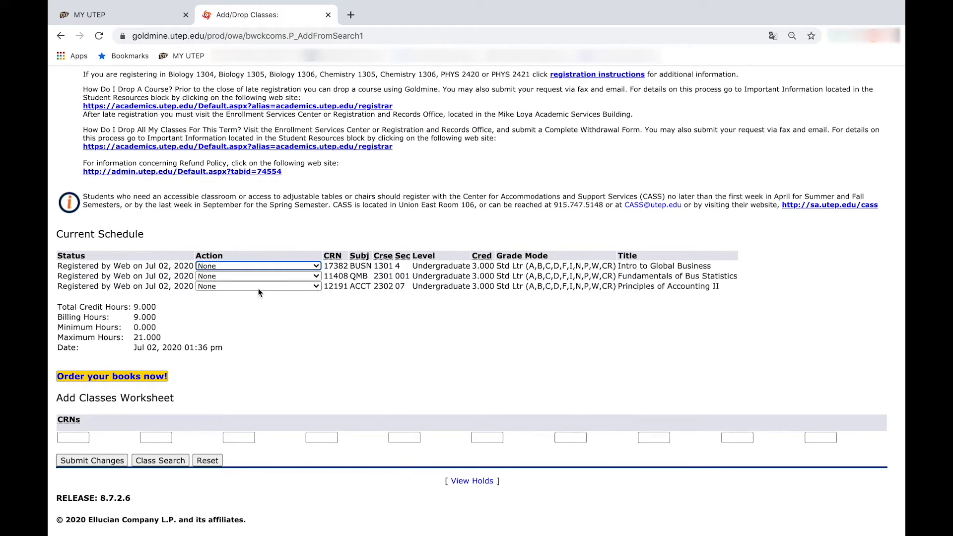
left_click(256, 286)
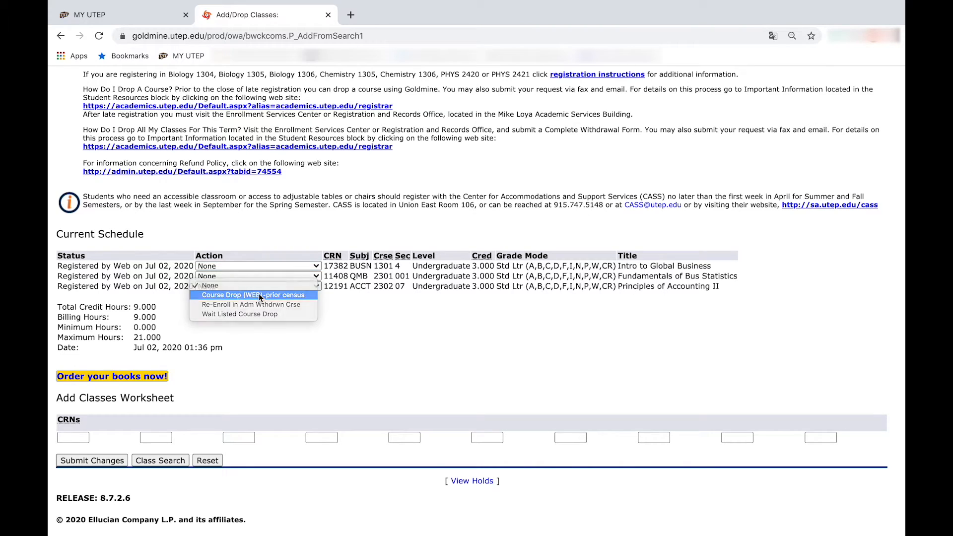
left_click(253, 295)
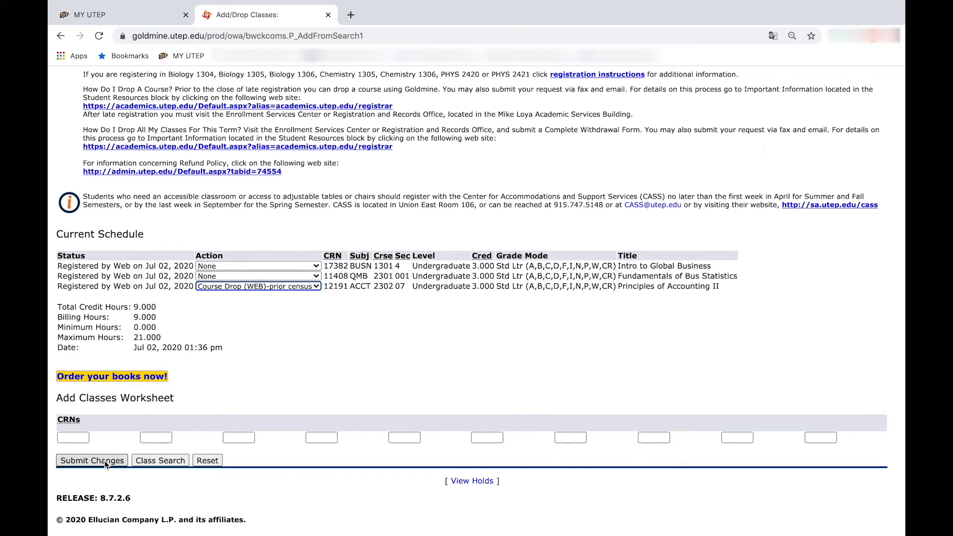
left_click(91, 459)
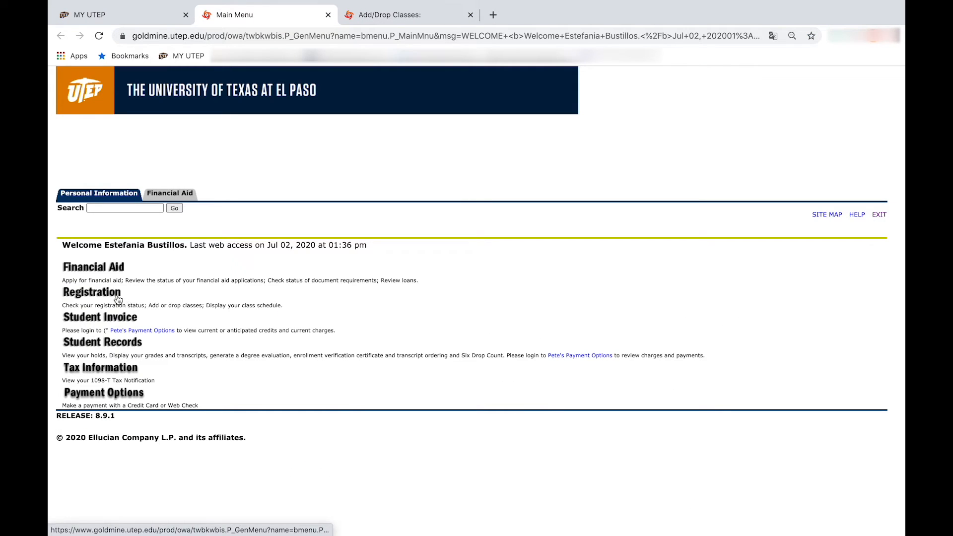
- Show Student Schedule by Day & Time for the week of 09/09/2020
left_click(91, 292)
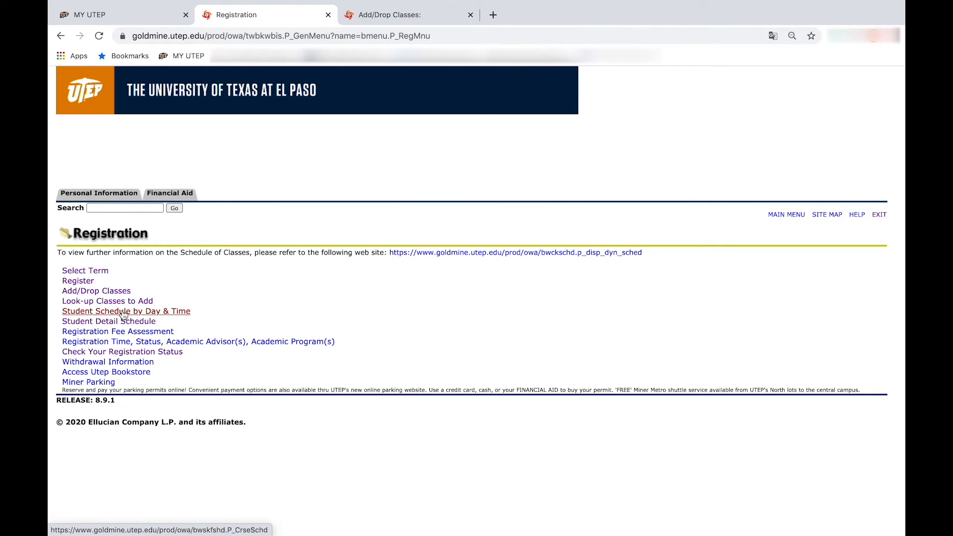
left_click(126, 310)
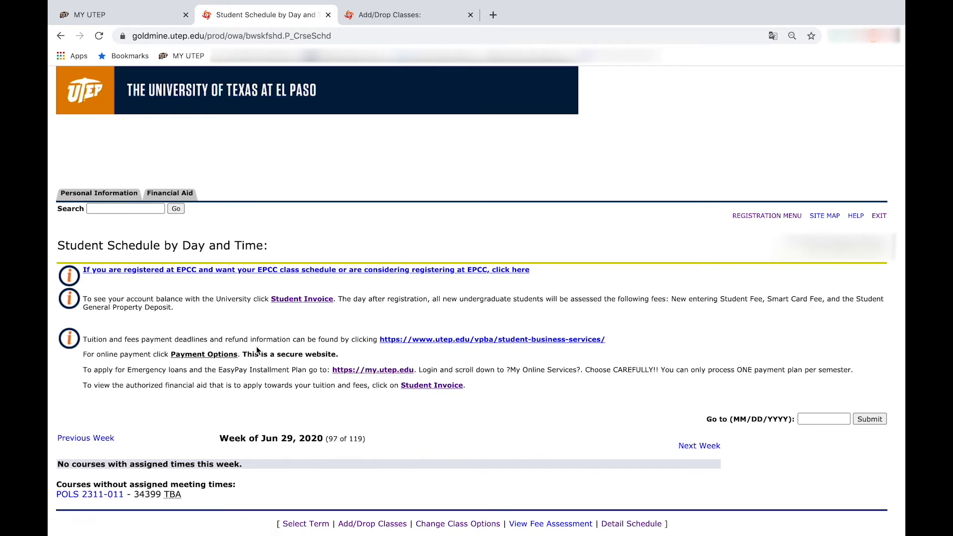
type("09")
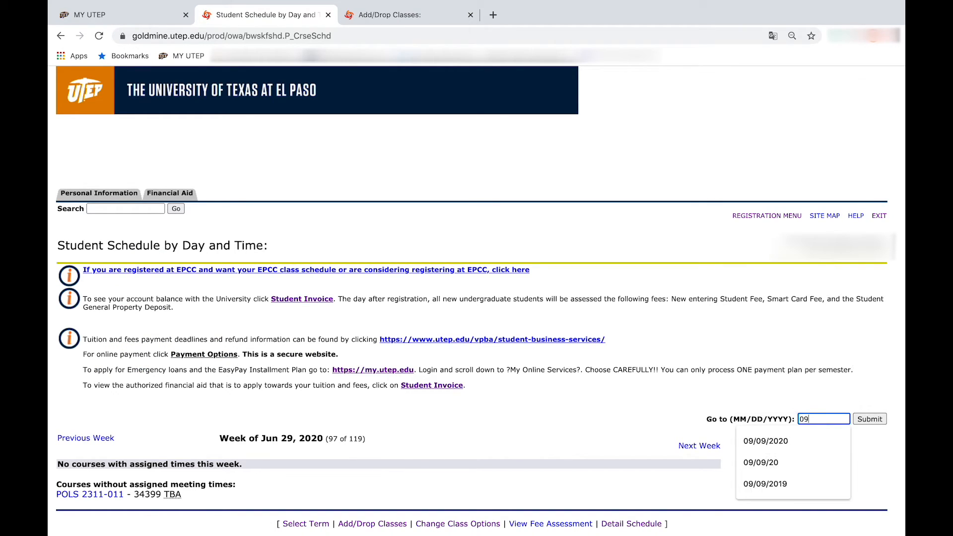
type("09/09/")
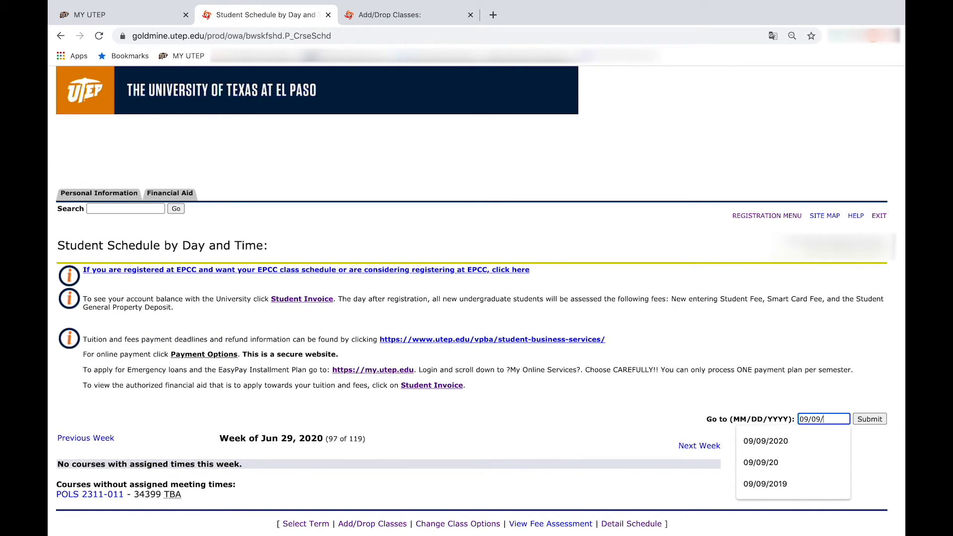
left_click(765, 440)
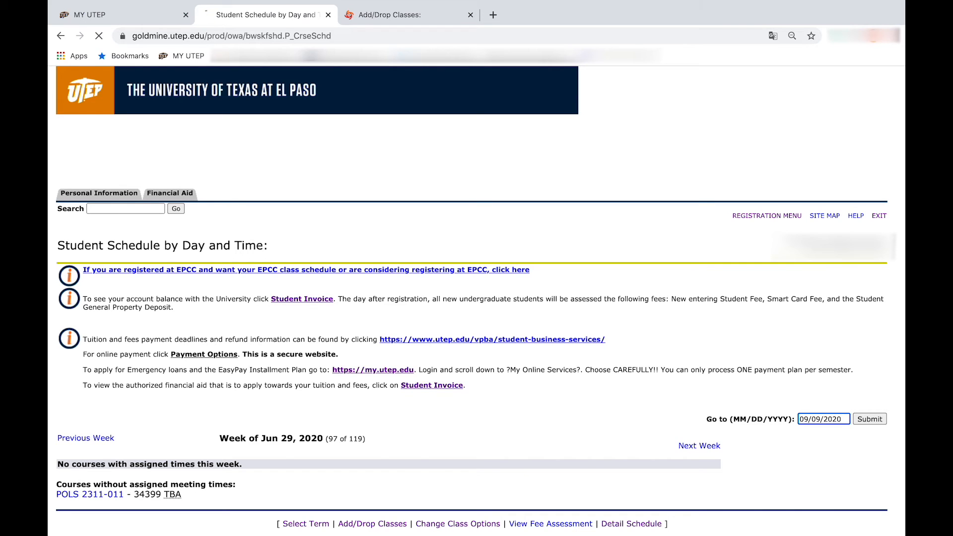